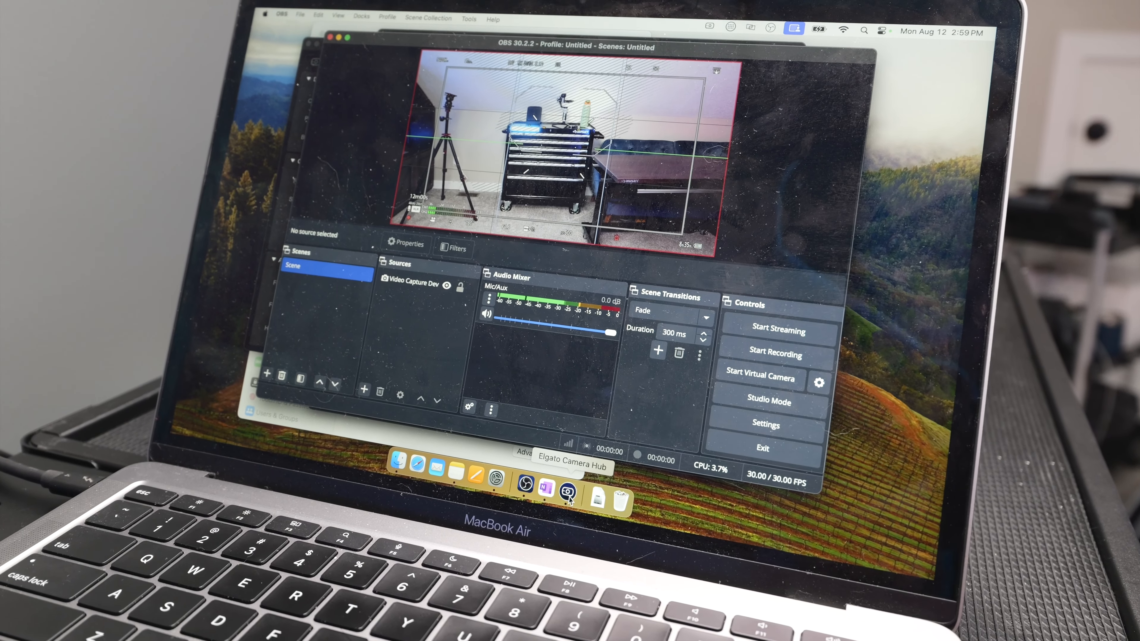
# - Bring the Elgato Camera Hub prompter window to the front over the OBS camera preview via the Dock icon
pyautogui.click(577, 488)
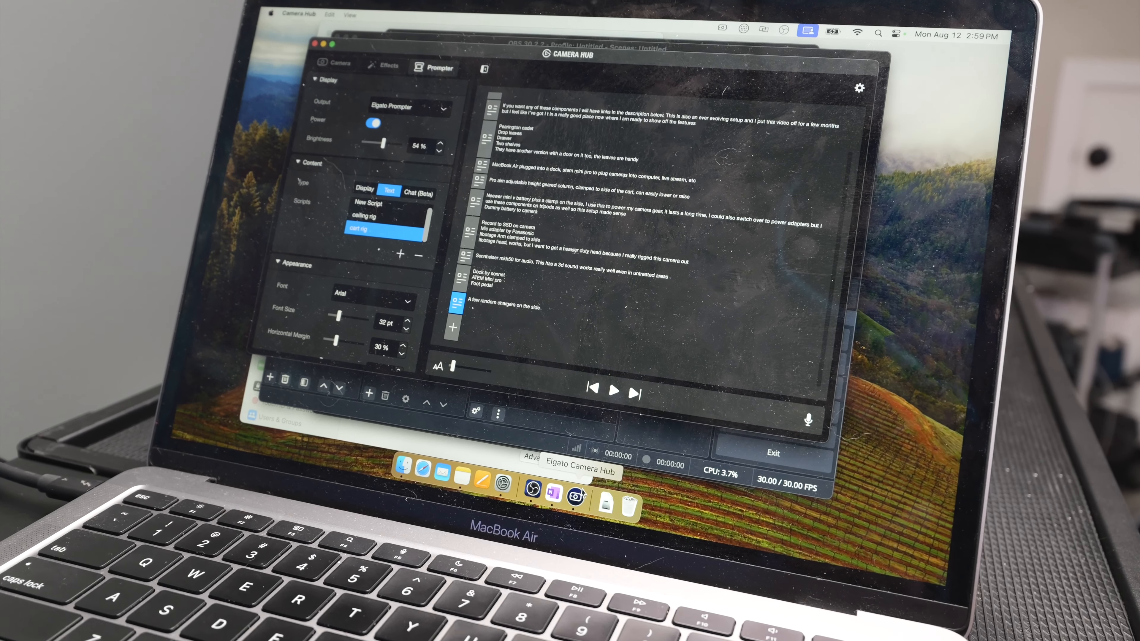